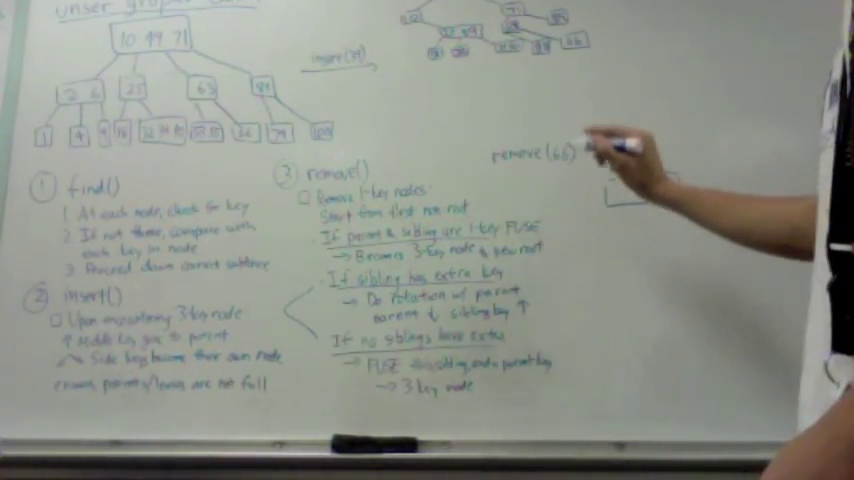
text(10 44)
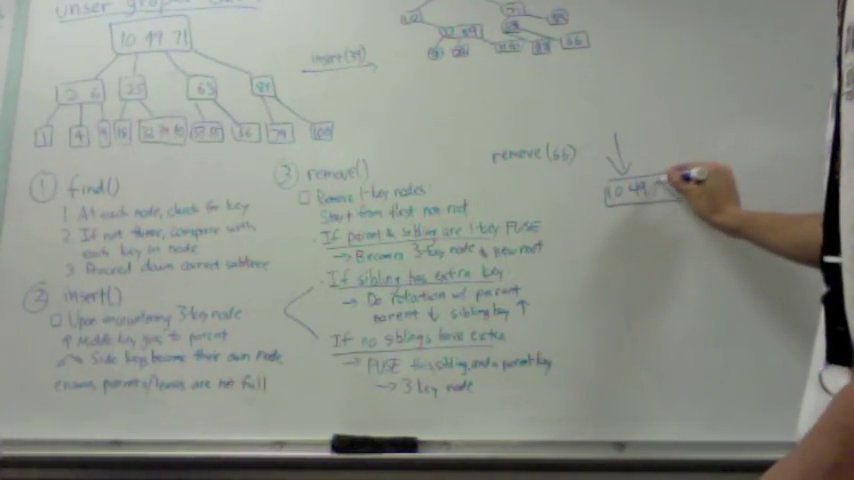